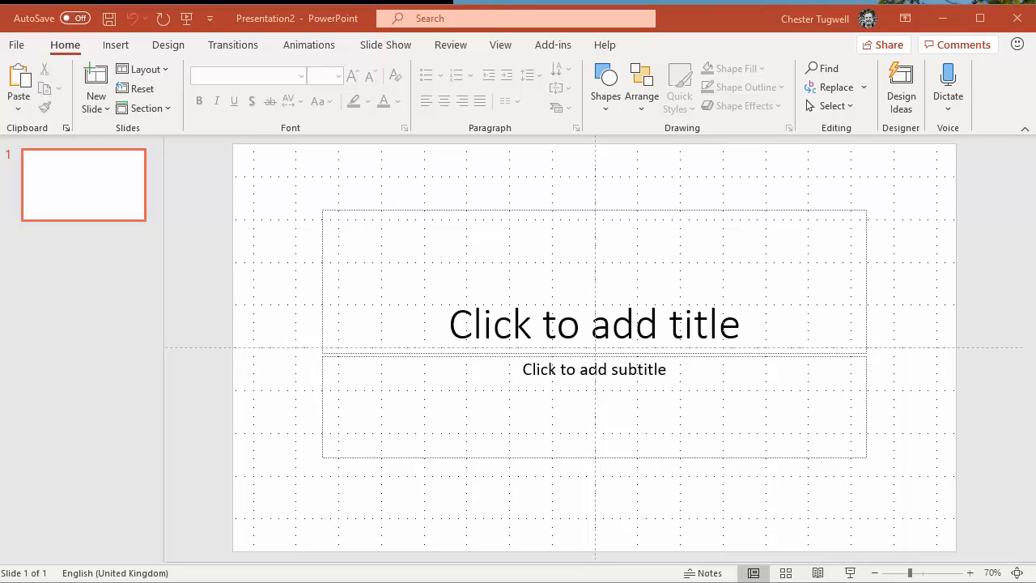
mouse_move(481, 241)
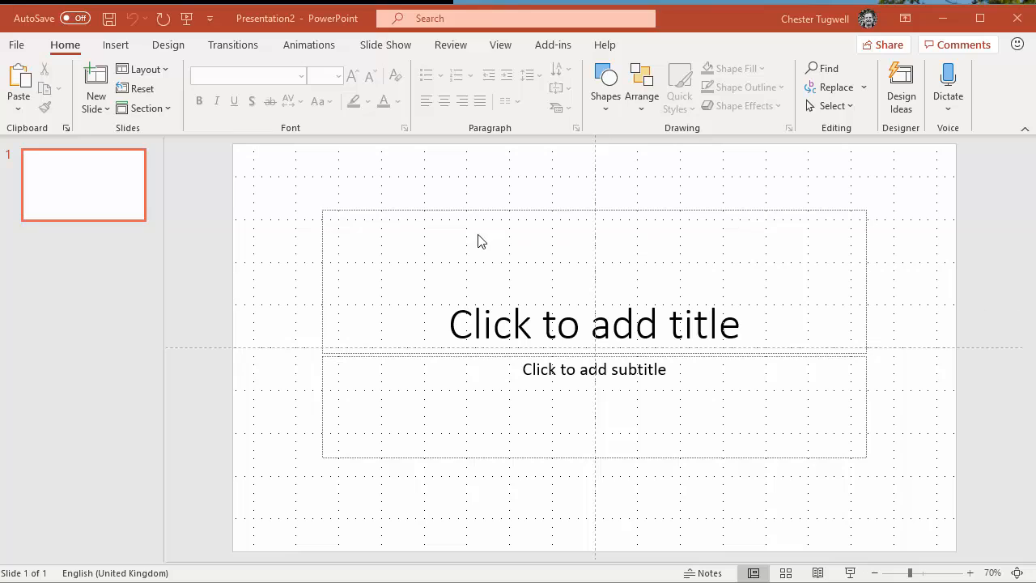
mouse_move(977, 174)
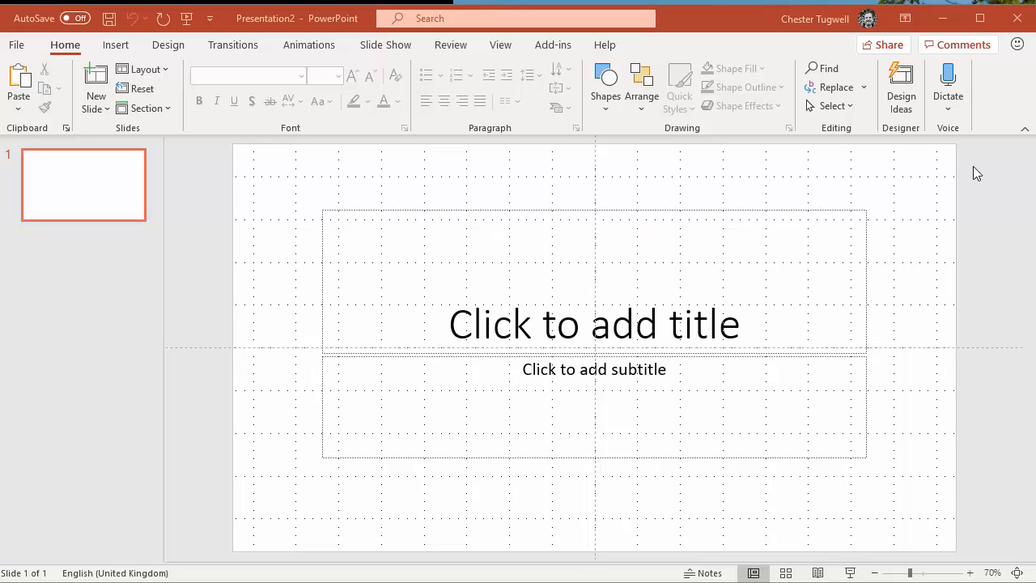
mouse_move(435, 486)
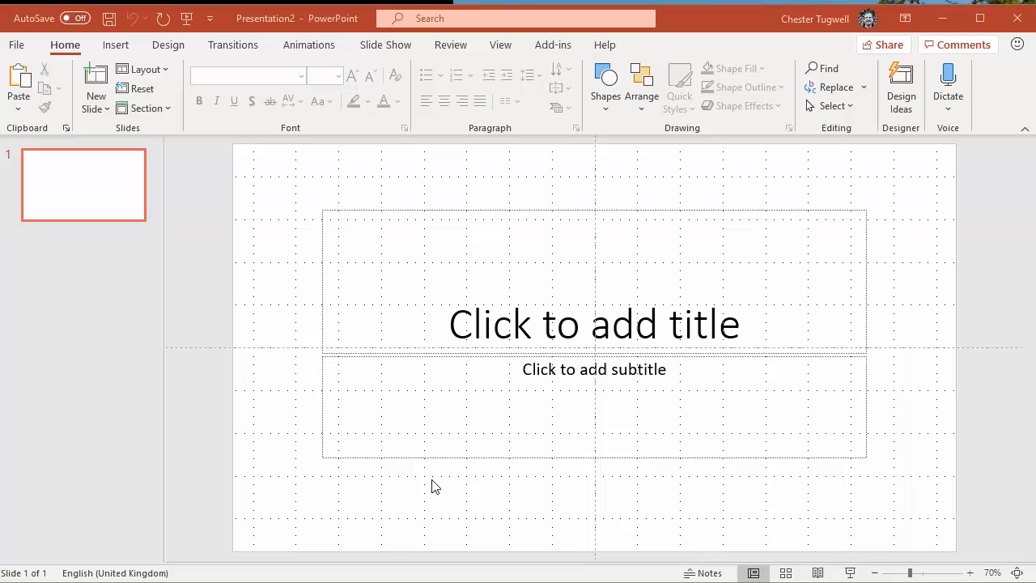
mouse_move(274, 180)
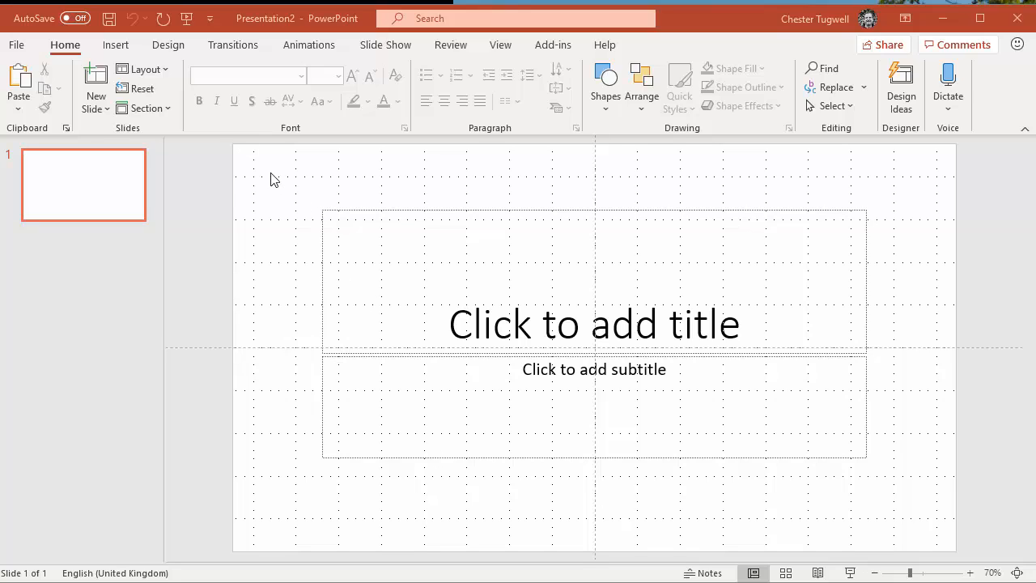
mouse_move(896, 441)
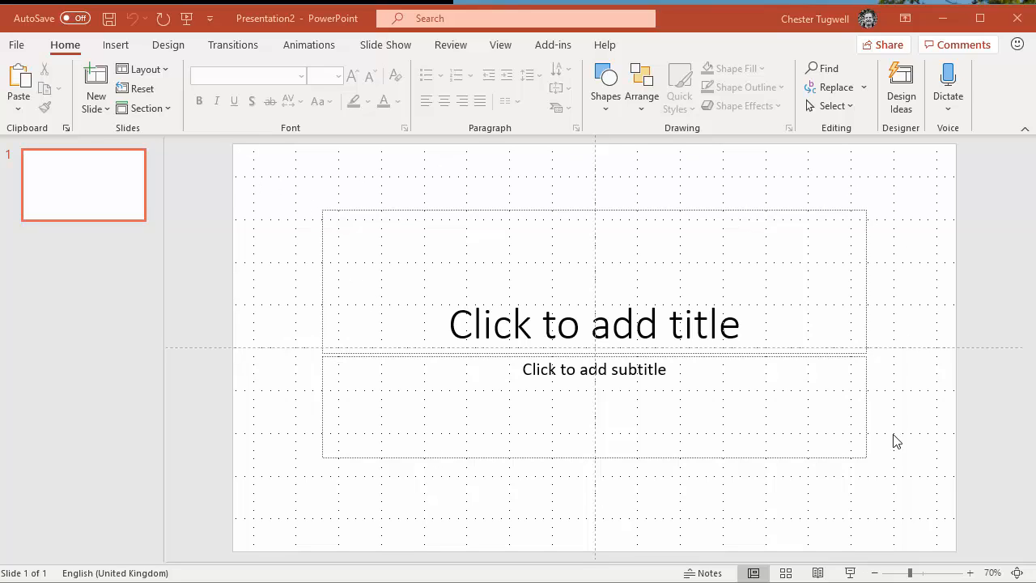
mouse_move(514, 156)
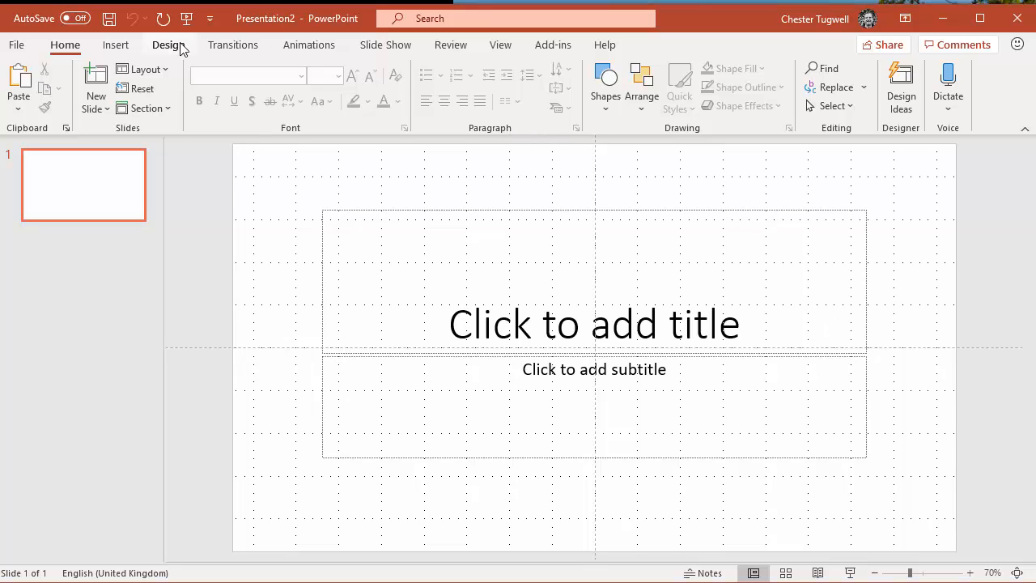
Review the Standard and Widescreen slide size choices on the Design tab
click(169, 45)
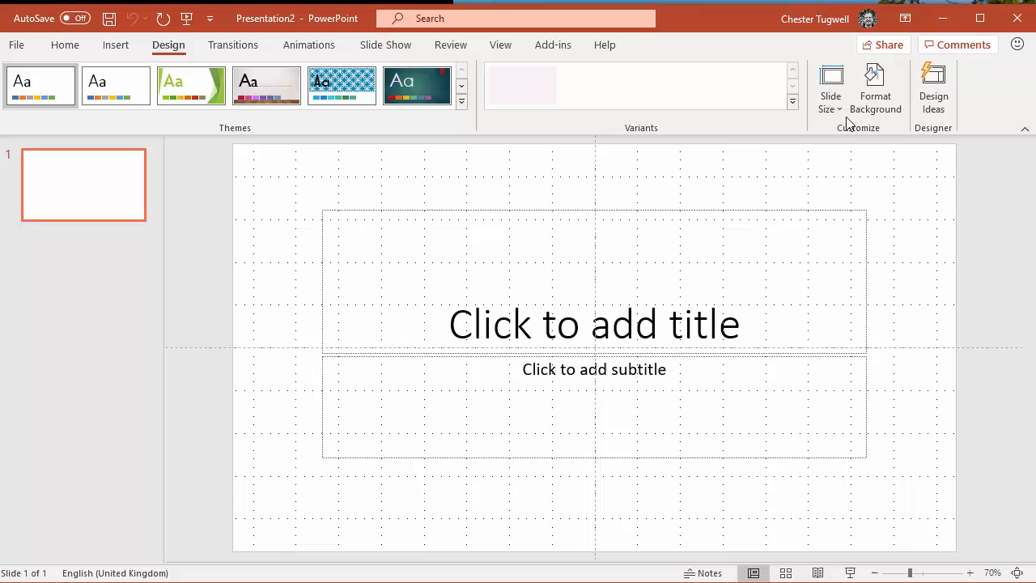
click(830, 89)
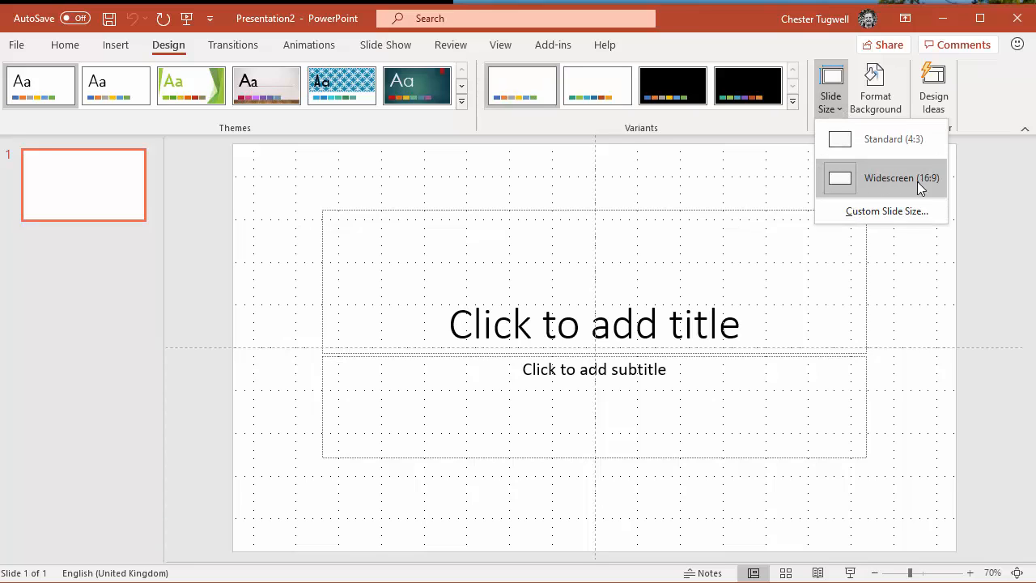
mouse_move(937, 190)
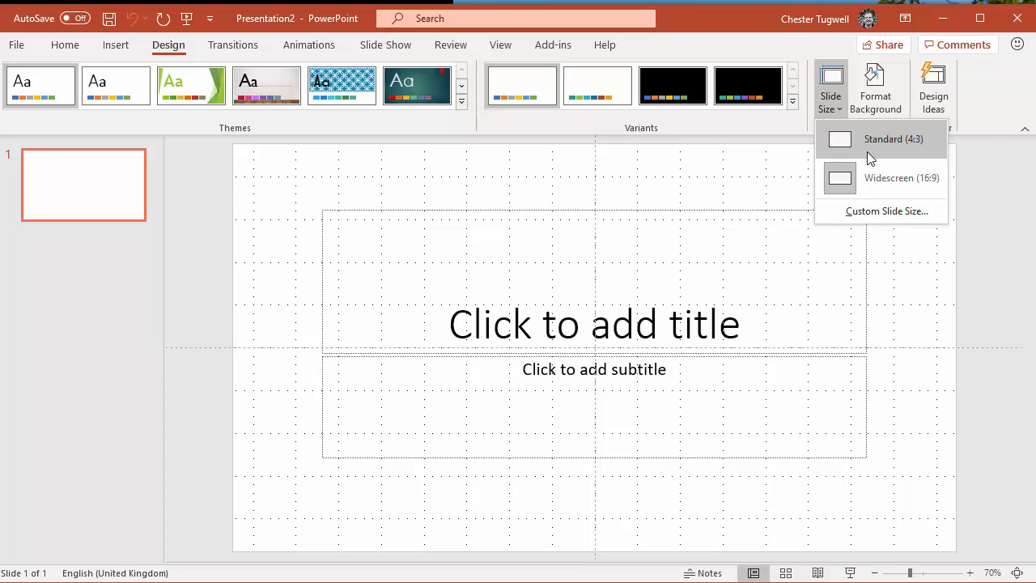
mouse_move(873, 182)
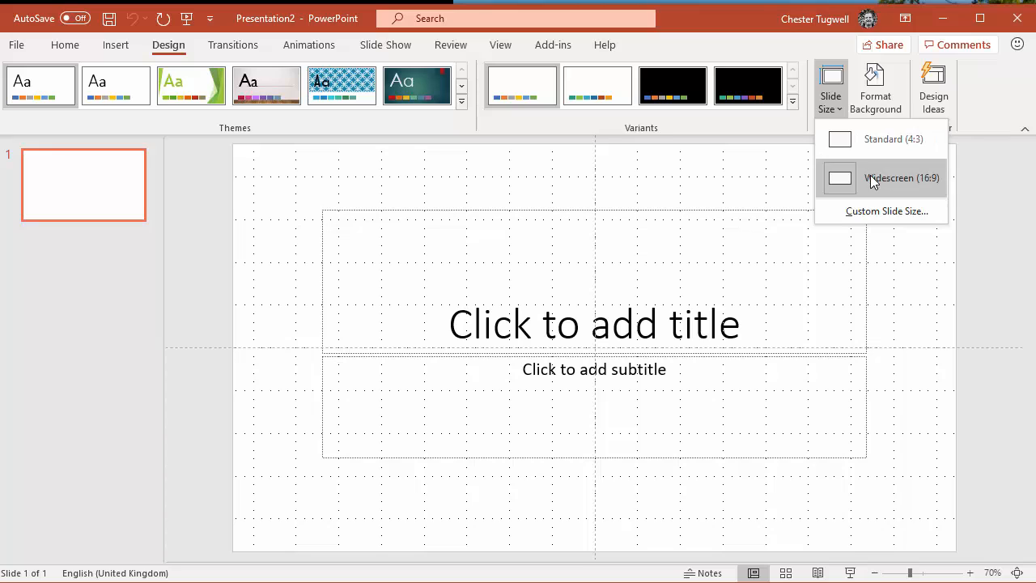
mouse_move(890, 183)
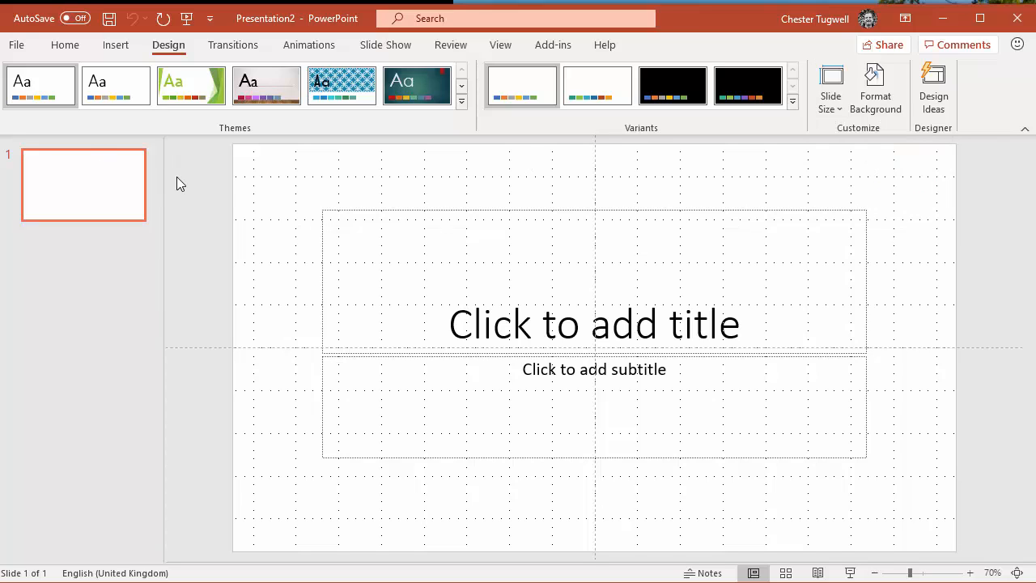
Create a blank presentation and bring up its slide size choices for Standard 4:3
click(16, 45)
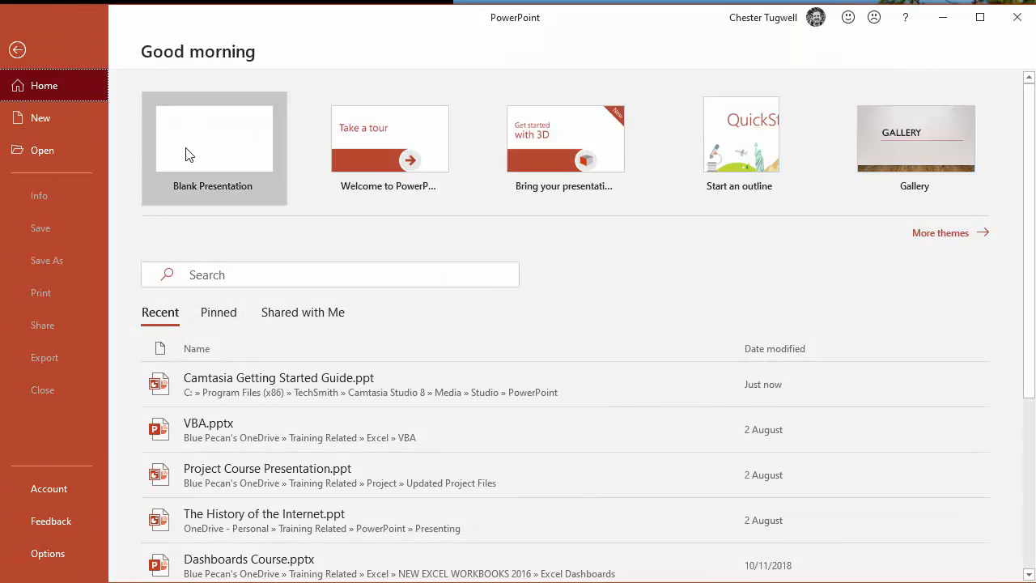
click(213, 148)
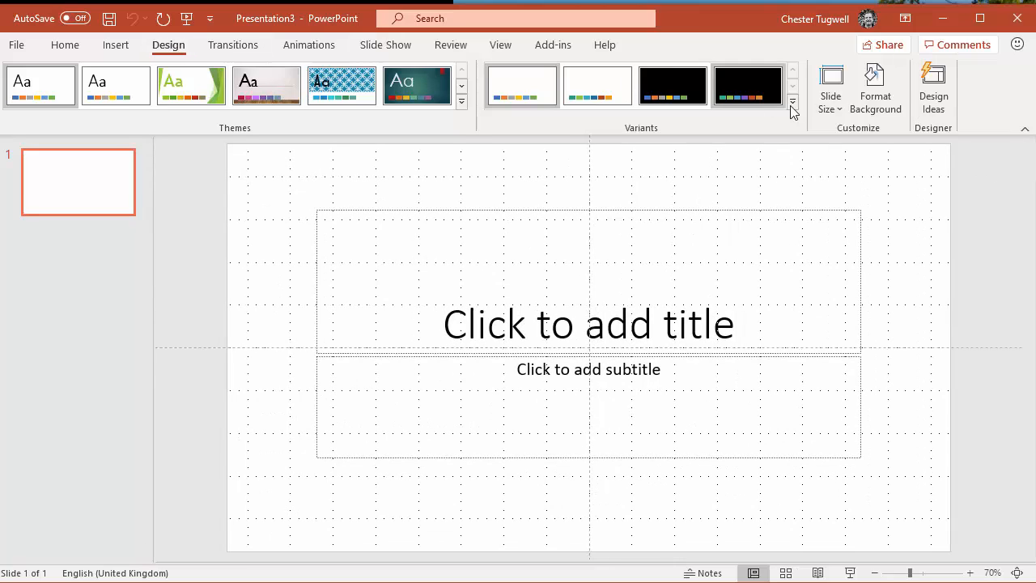
click(829, 89)
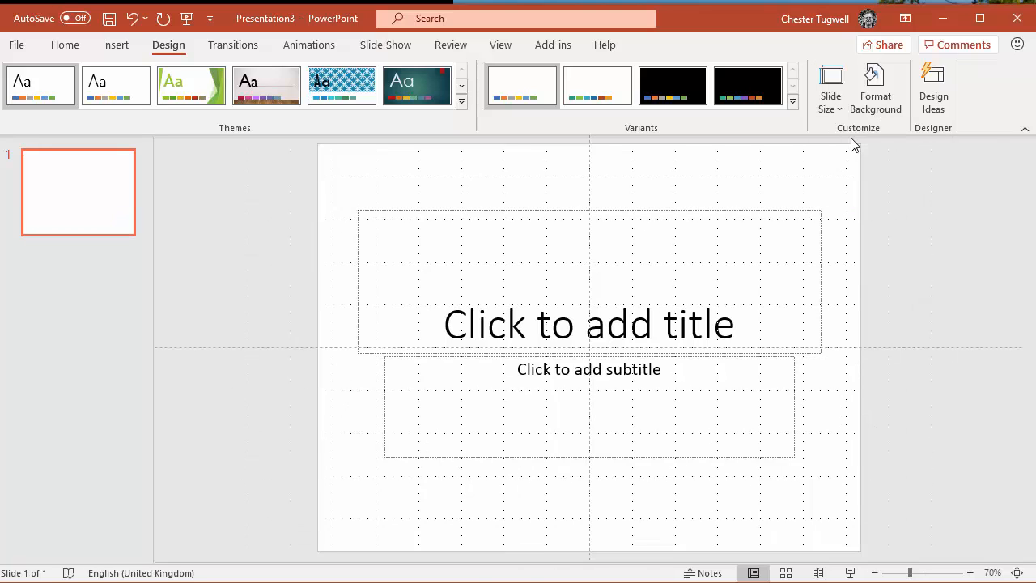
mouse_move(227, 163)
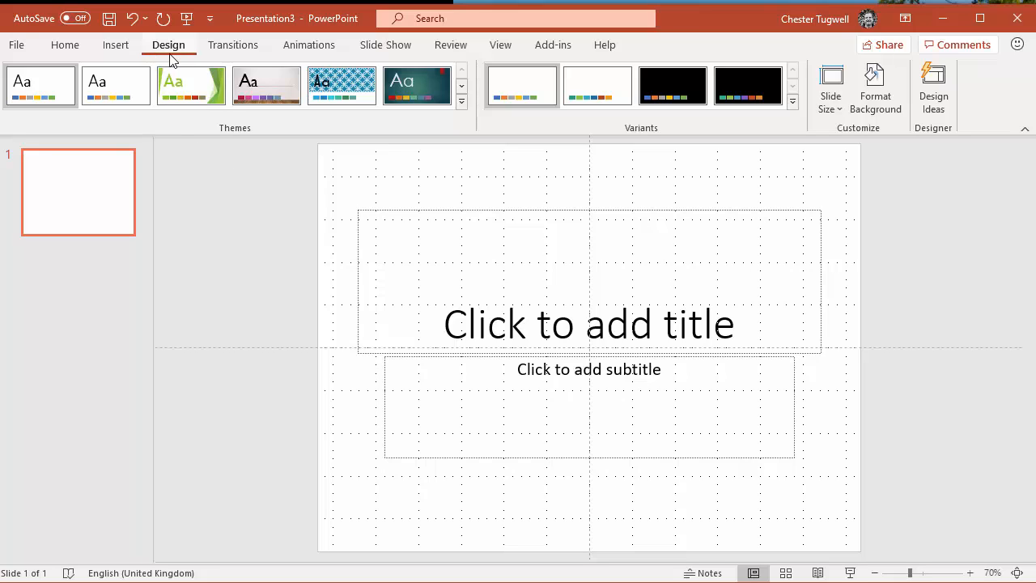
mouse_move(504, 125)
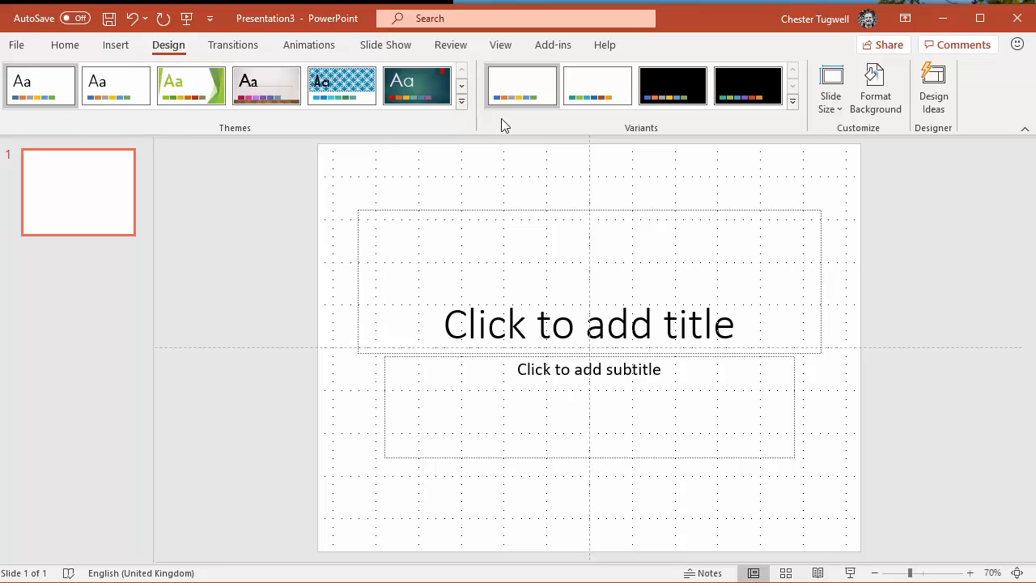
Save the current theme from the themes gallery as 'My New Default'
click(462, 102)
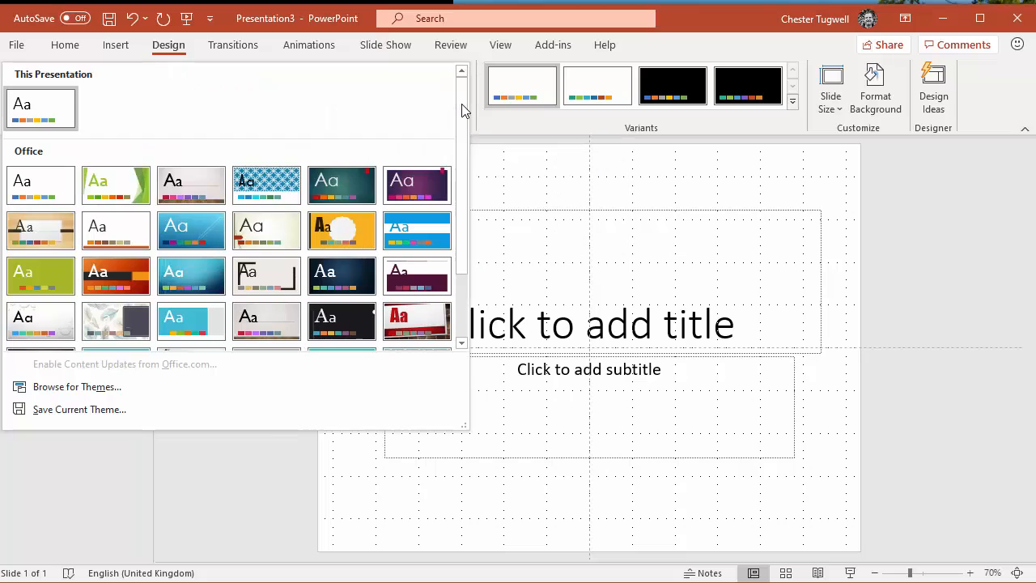
mouse_move(65, 409)
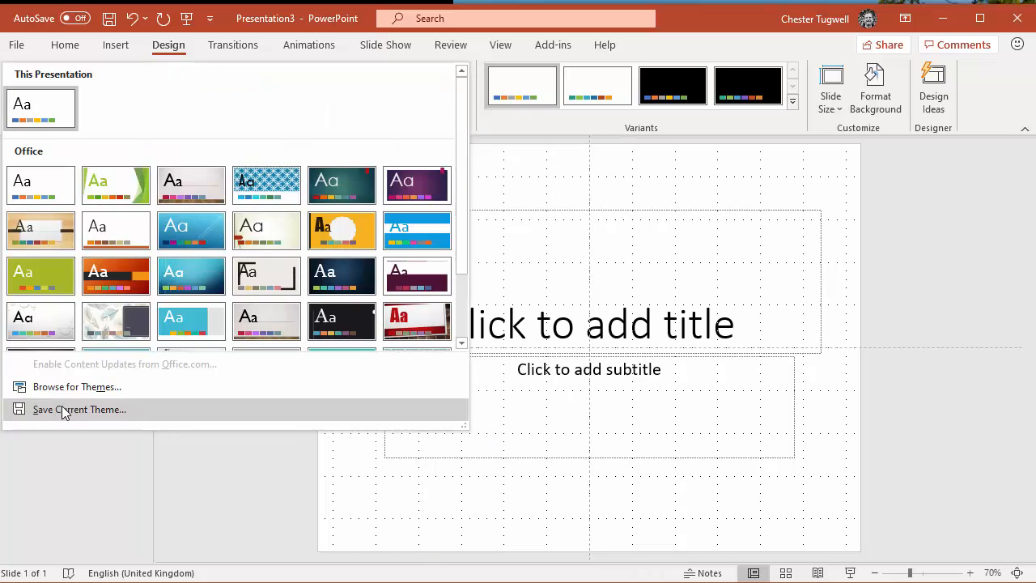
click(78, 409)
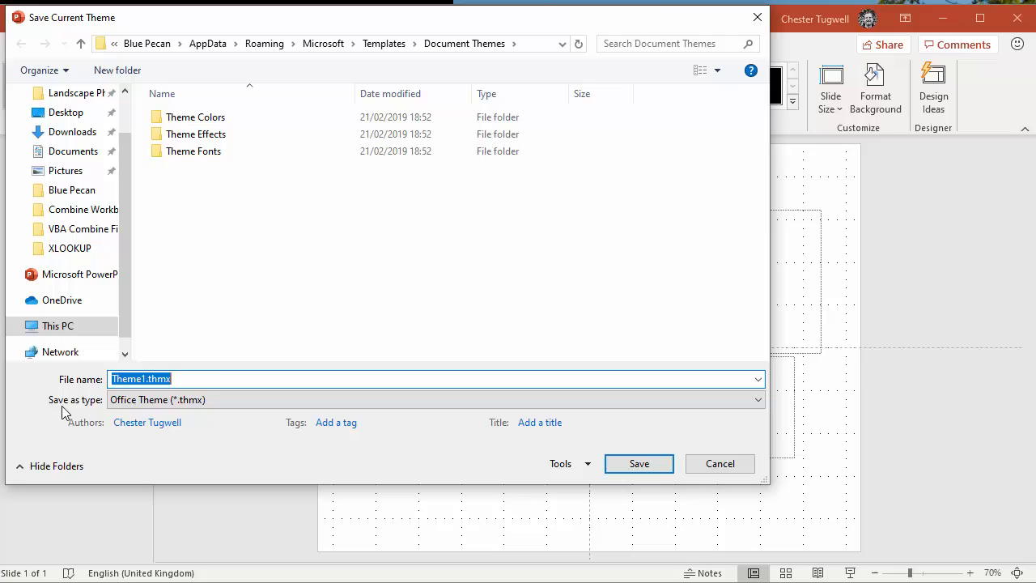
text(My New)
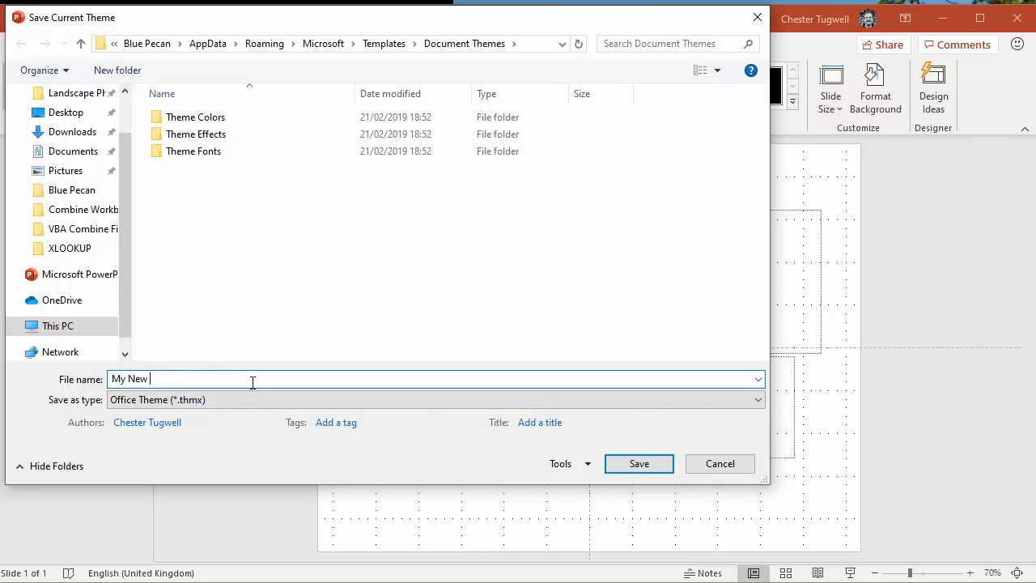
text(Default)
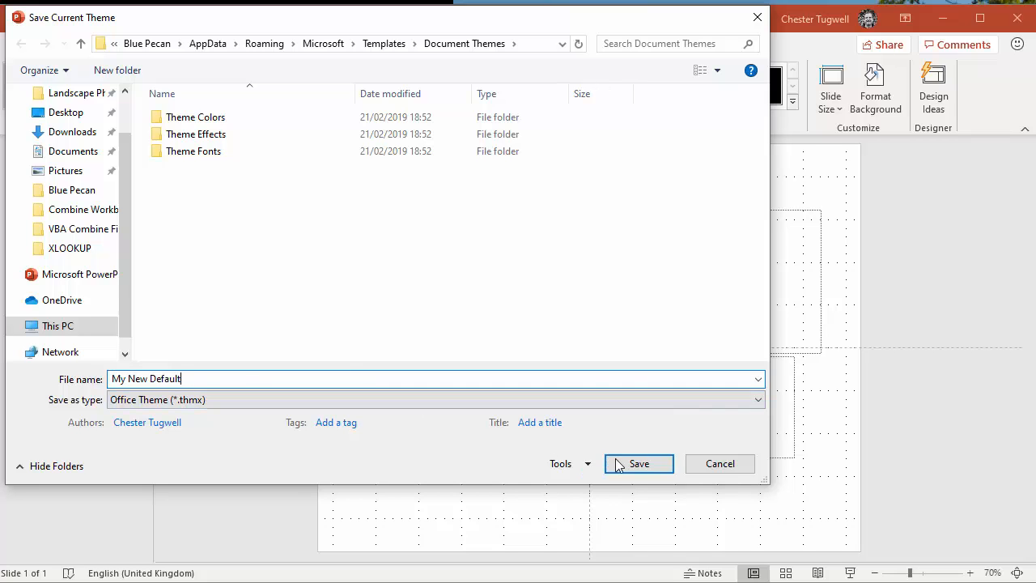
click(639, 463)
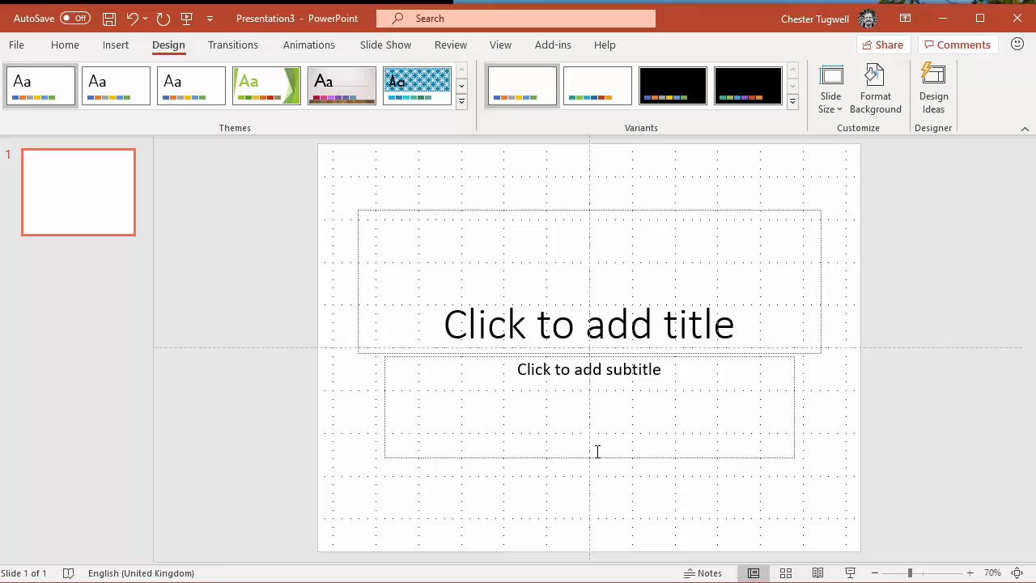
mouse_move(153, 160)
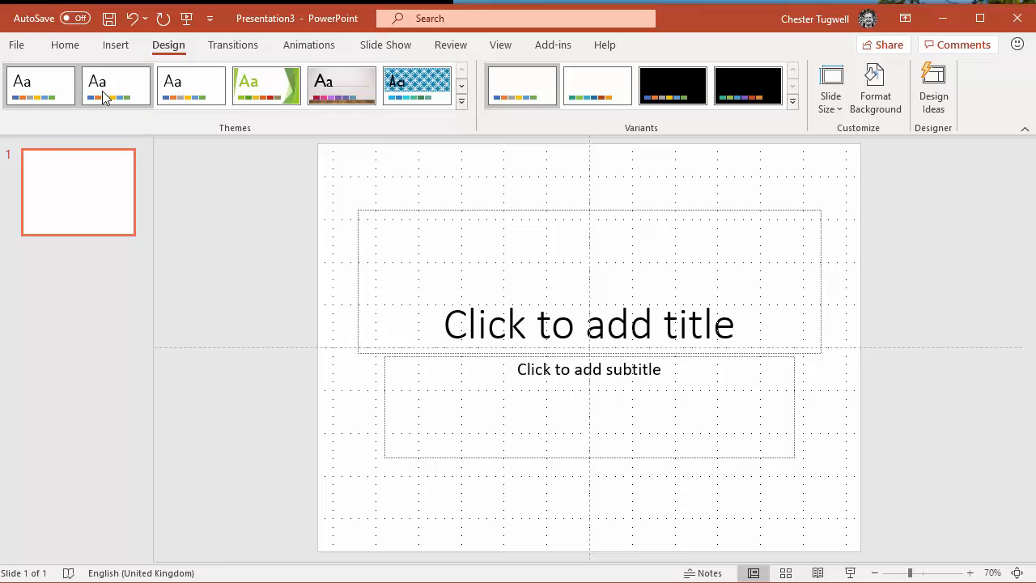
mouse_move(116, 87)
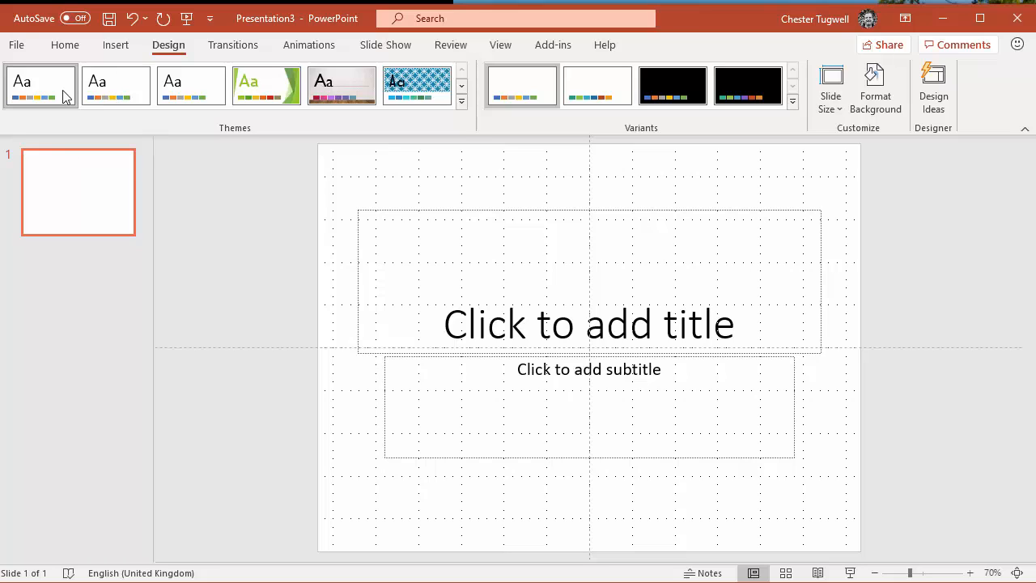
mouse_move(103, 91)
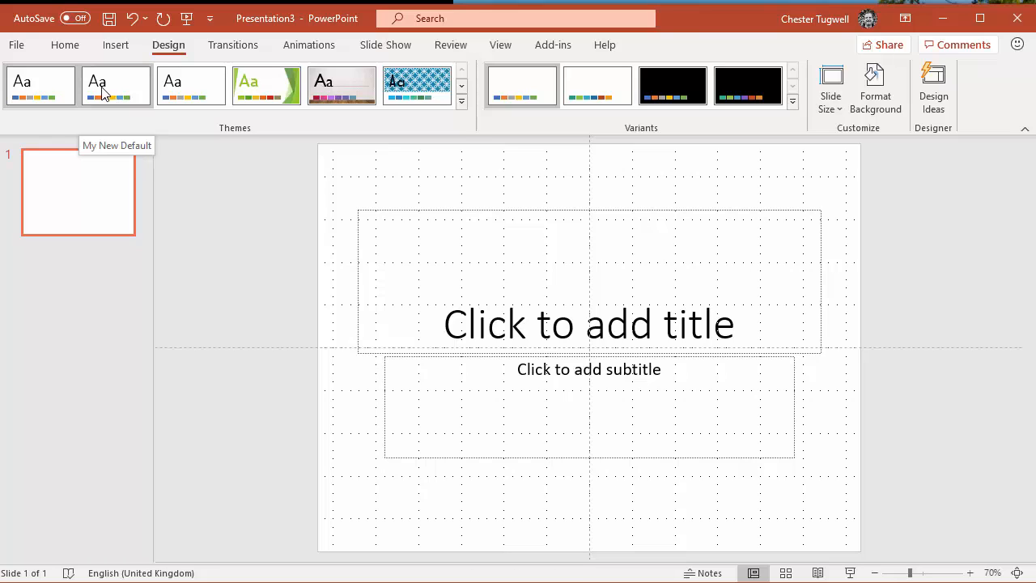
Set 'My New Default' as the default theme from its context menu
right_click(97, 85)
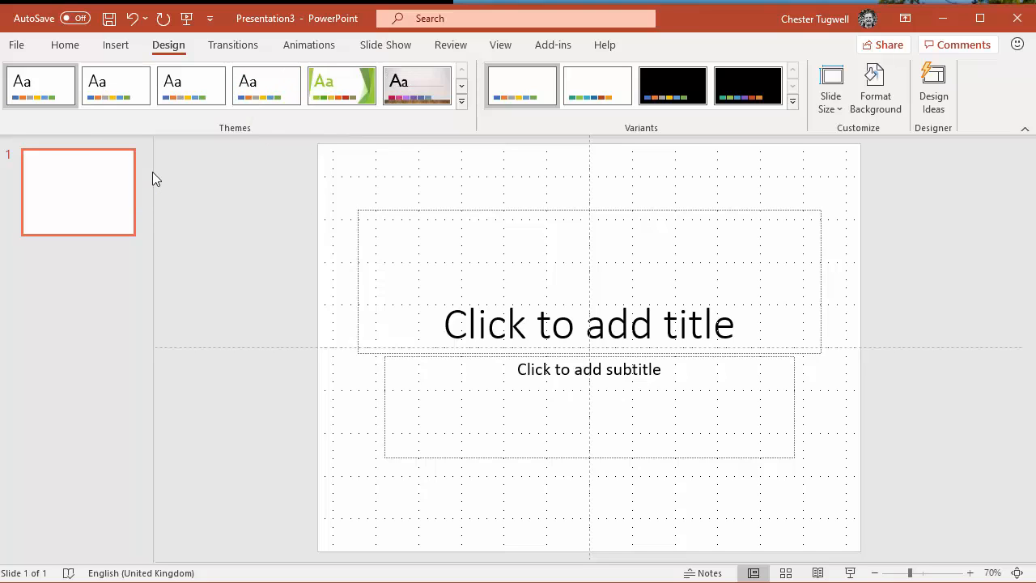
mouse_move(1025, 299)
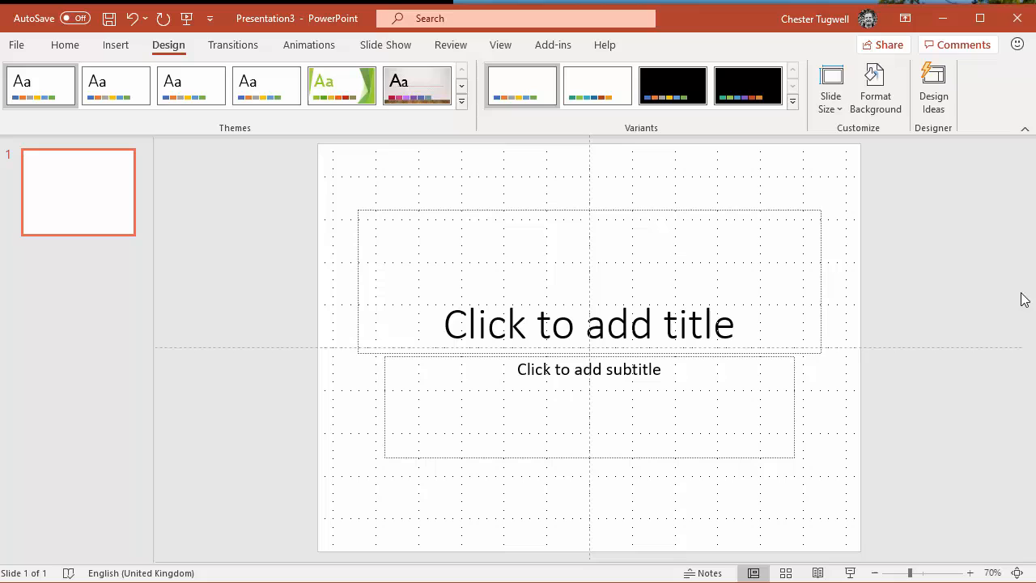
Close the presentation without saving and view the new-presentation page
click(16, 44)
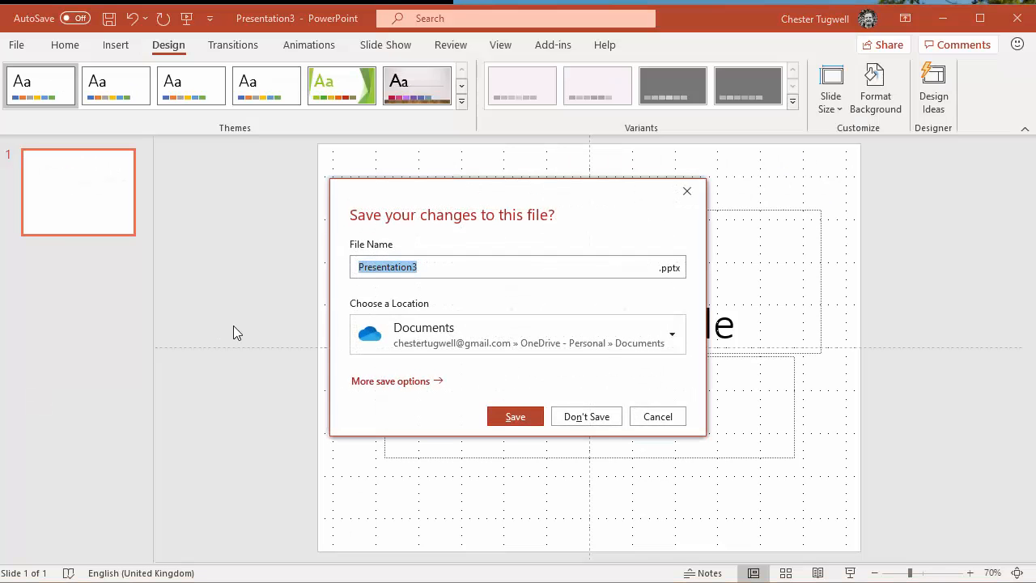
click(586, 416)
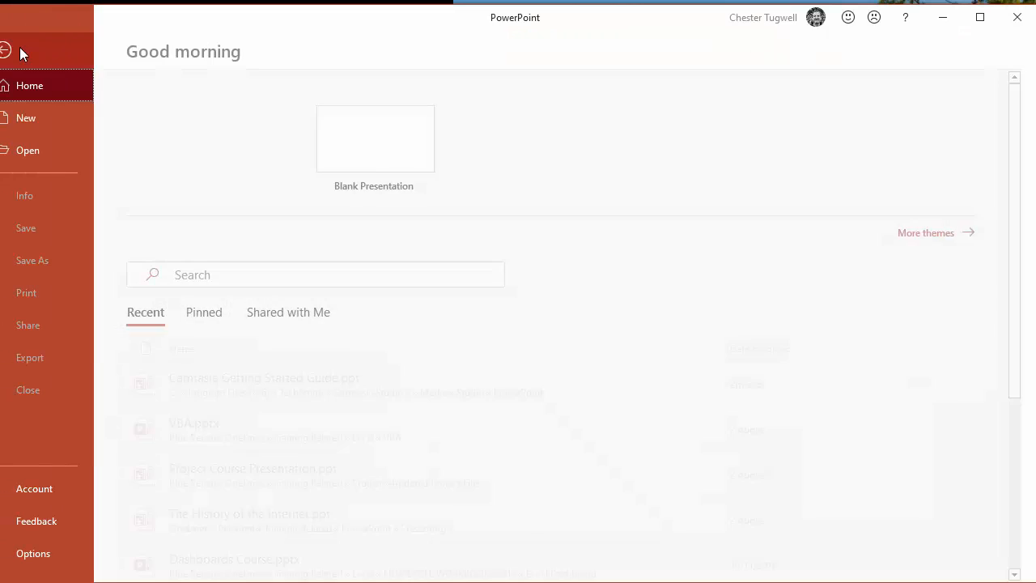
click(26, 117)
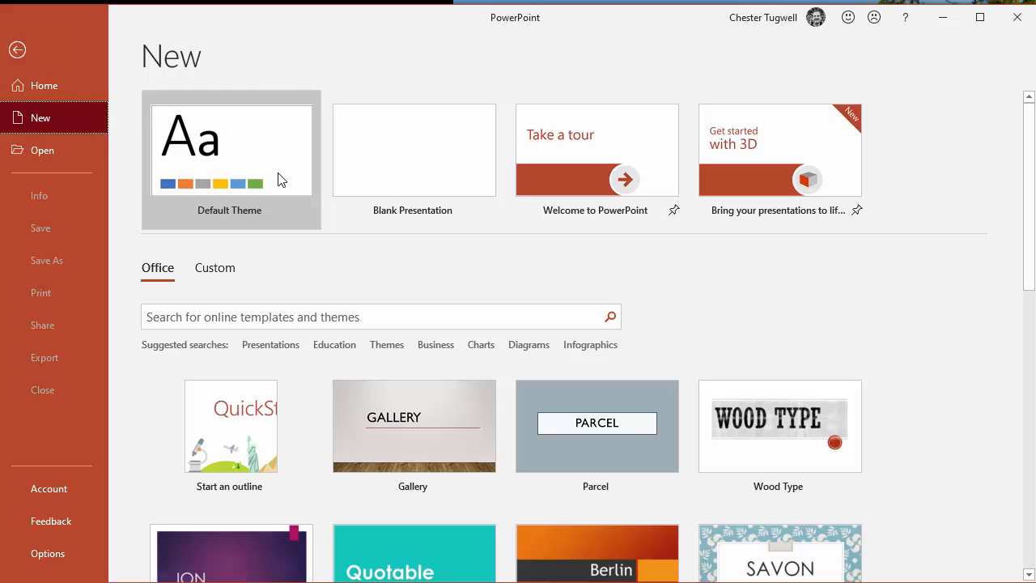
mouse_move(328, 174)
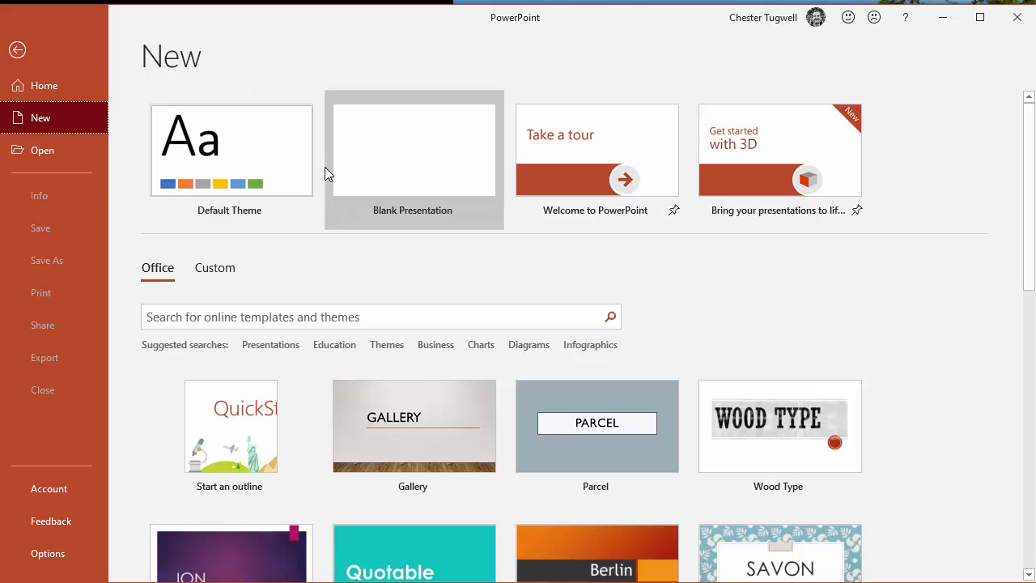
mouse_move(253, 168)
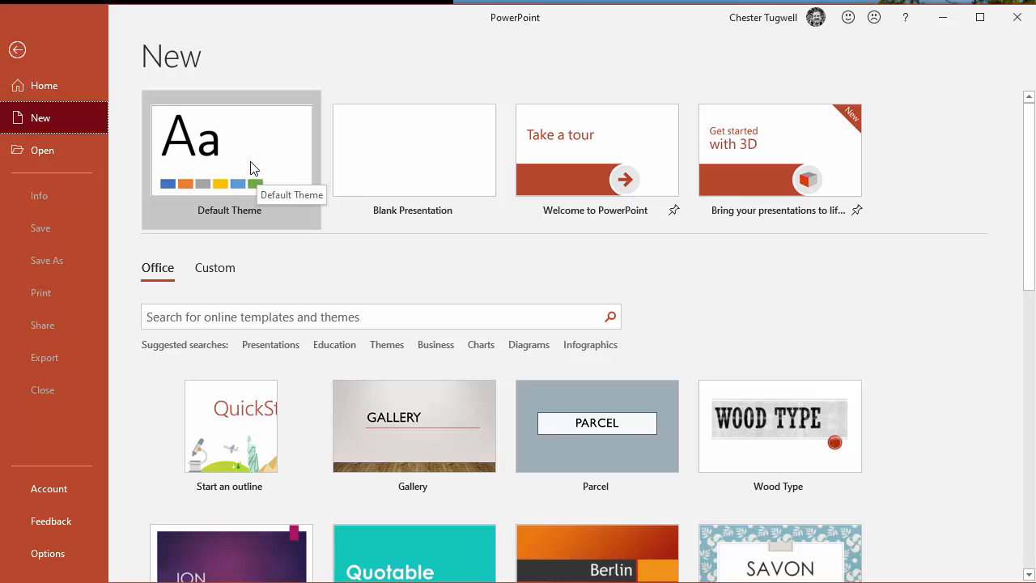
click(229, 150)
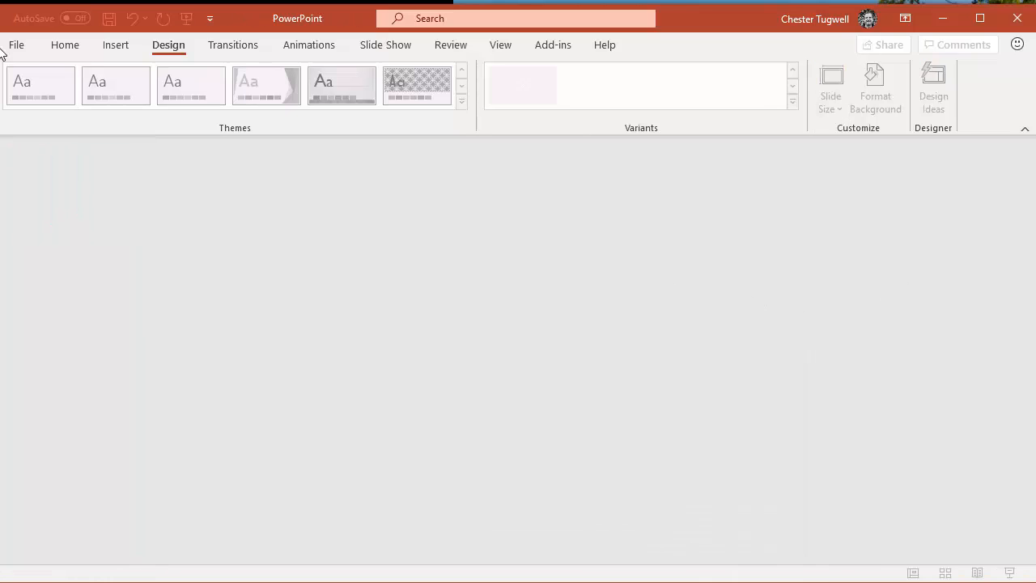
Create Presentation6 with Ctrl+N and check its slide size is Standard 4:3
click(16, 45)
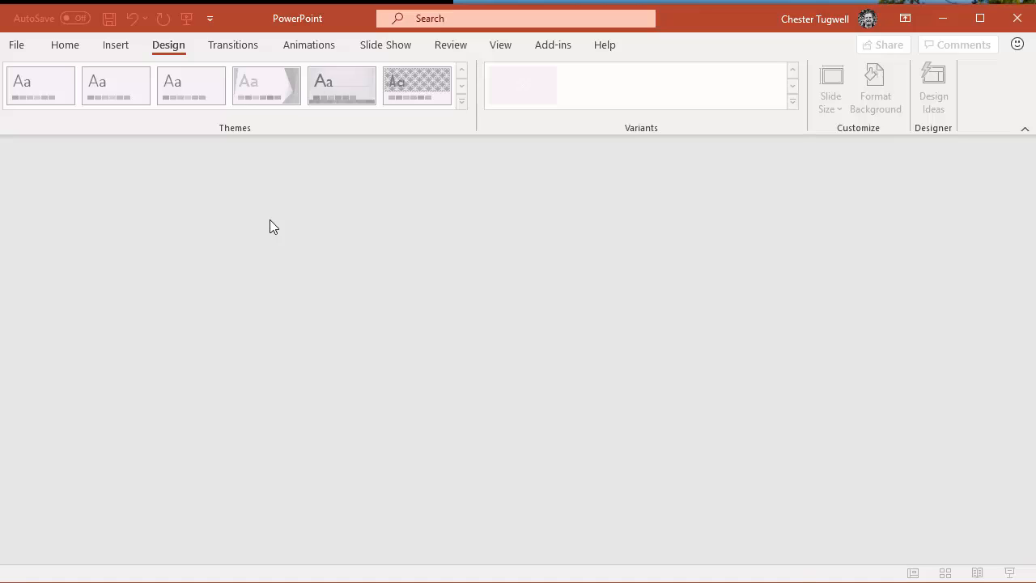
key(ctrl+n)
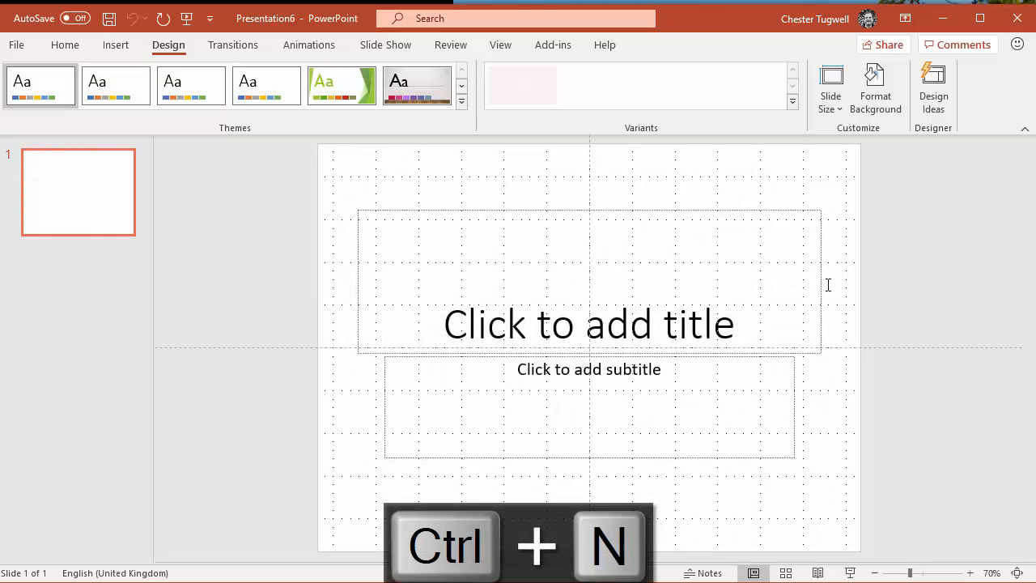
mouse_move(852, 448)
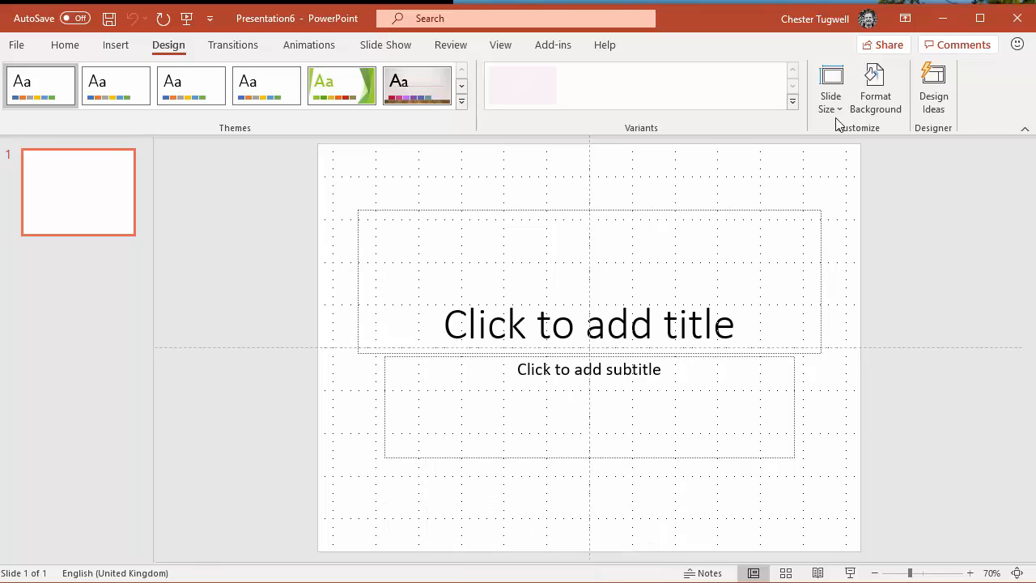
click(831, 89)
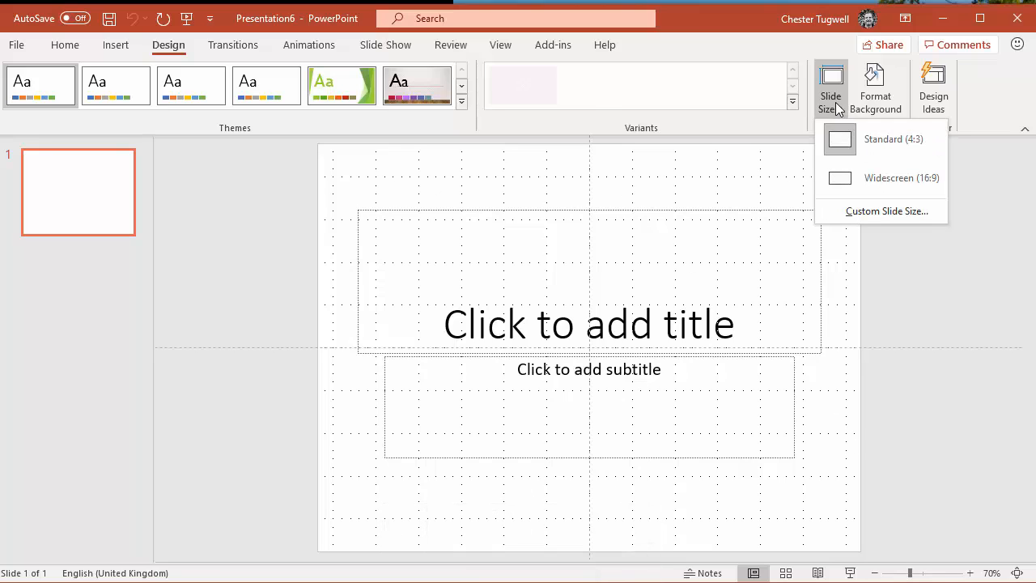
mouse_move(831, 87)
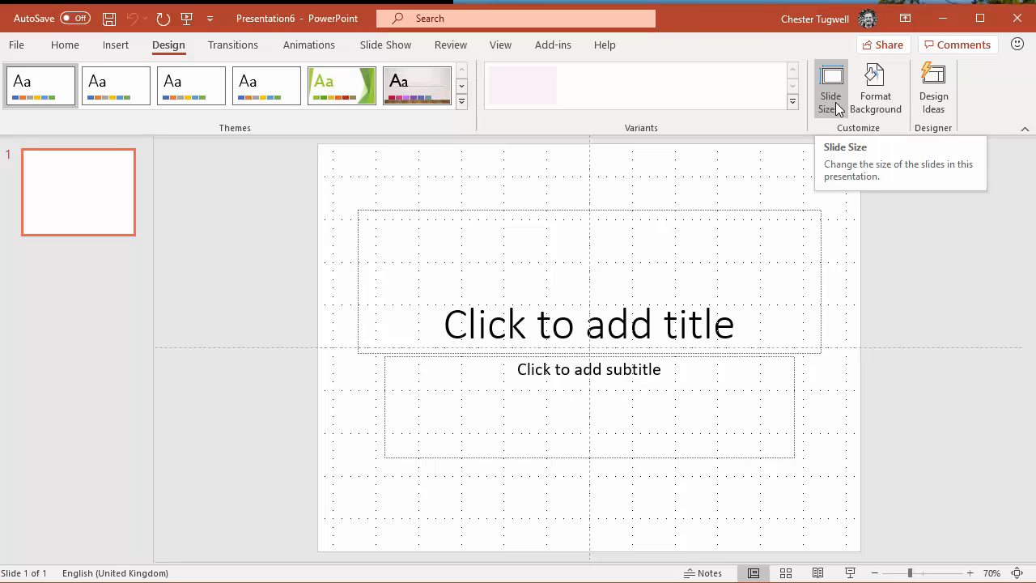
mouse_move(918, 325)
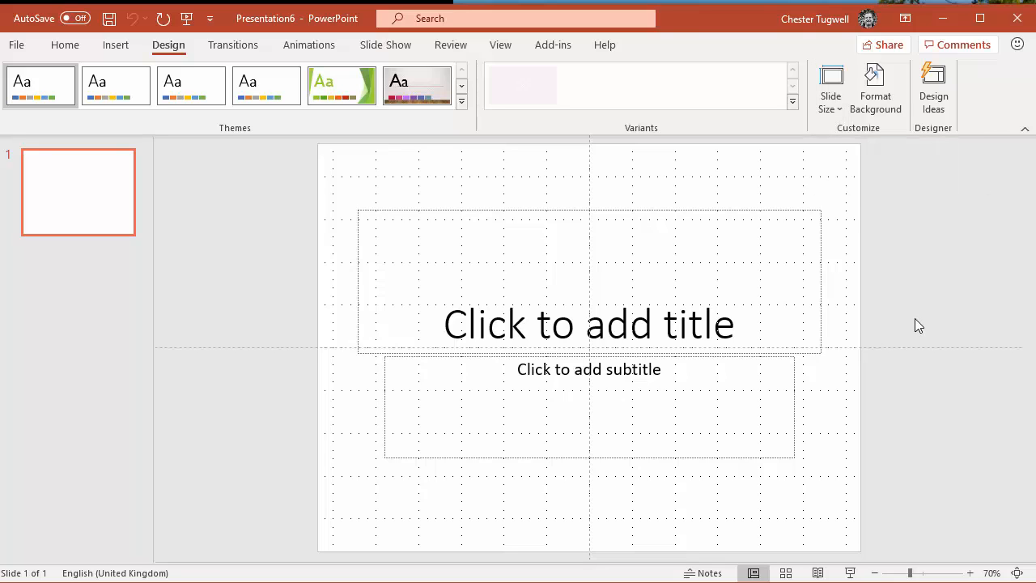